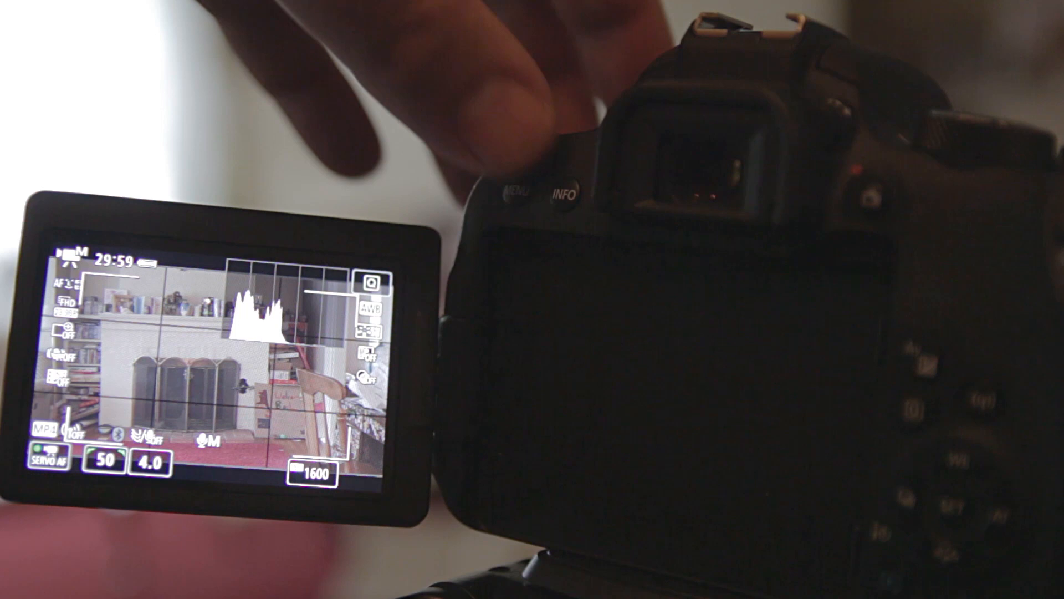
- Reach the Wireless communication settings screen from live view, showing Bluetooth function set to Remote
click(516, 189)
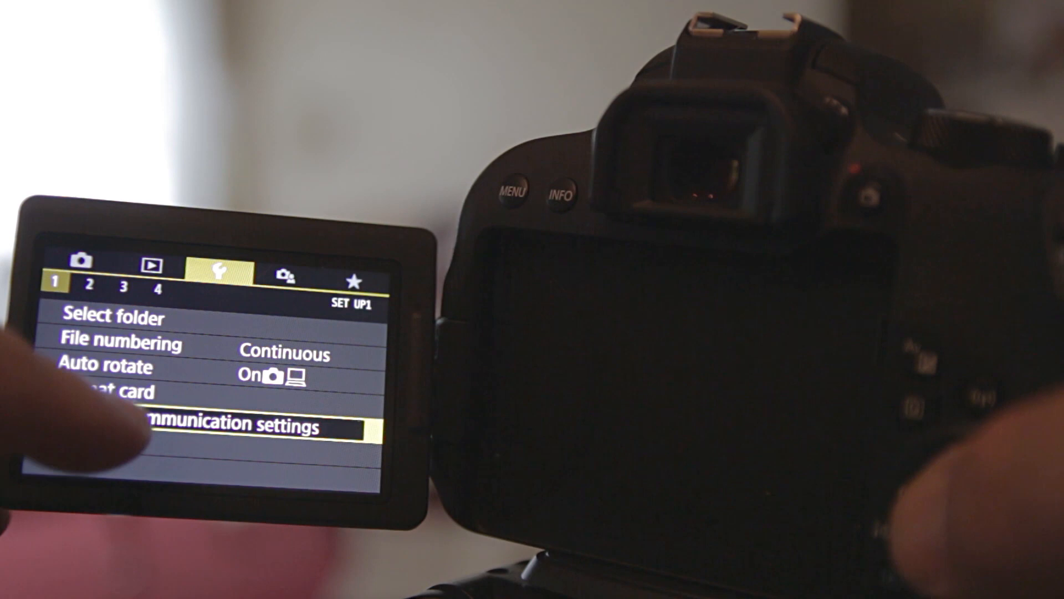
click(204, 426)
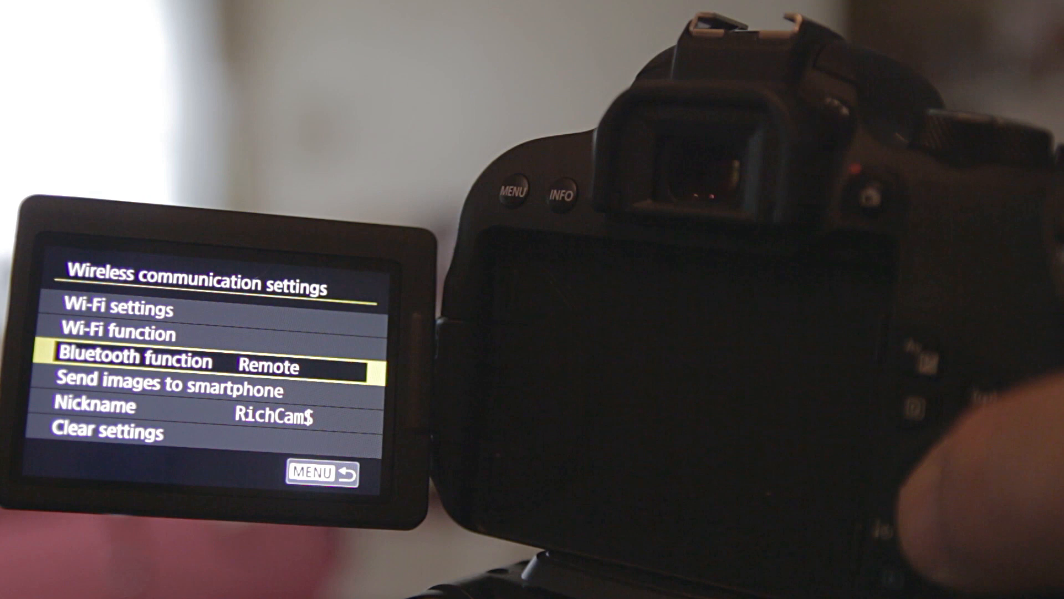